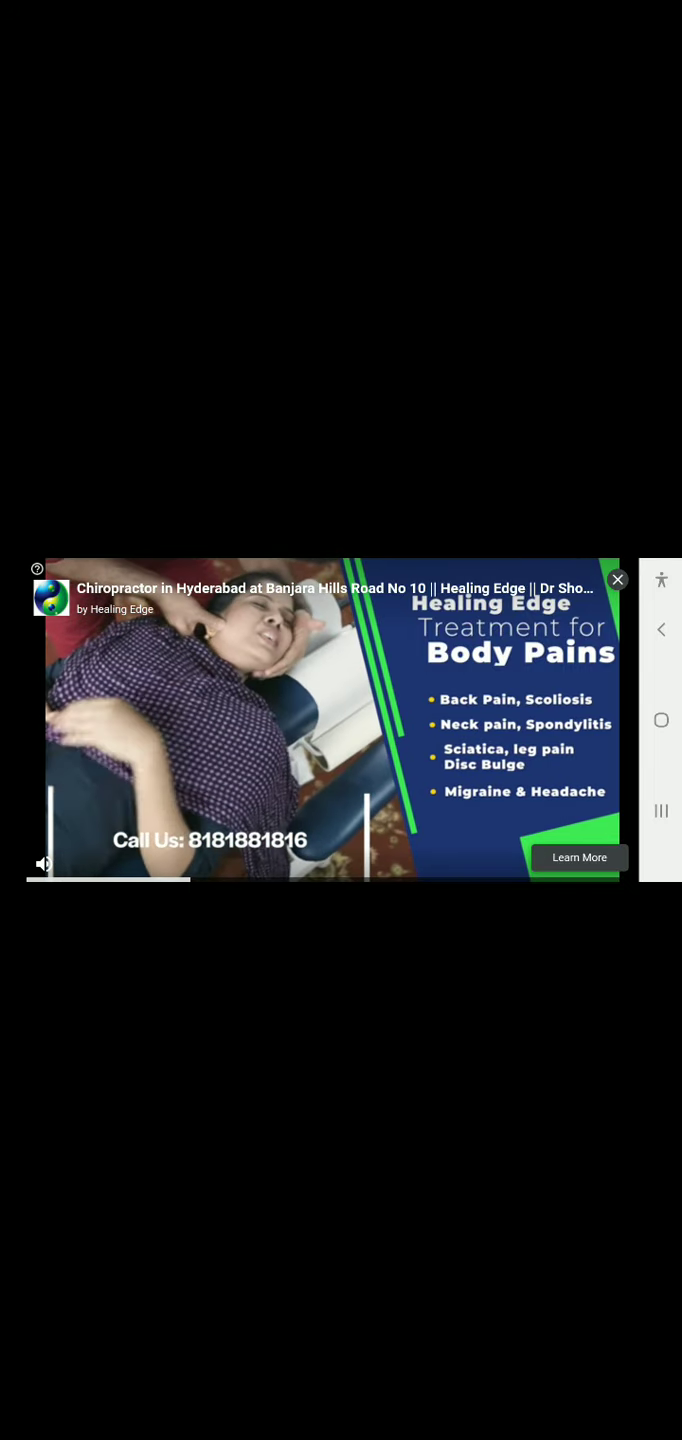
# Dismiss the ad and resume into the survival world holding the iron sword
pyautogui.click(616, 580)
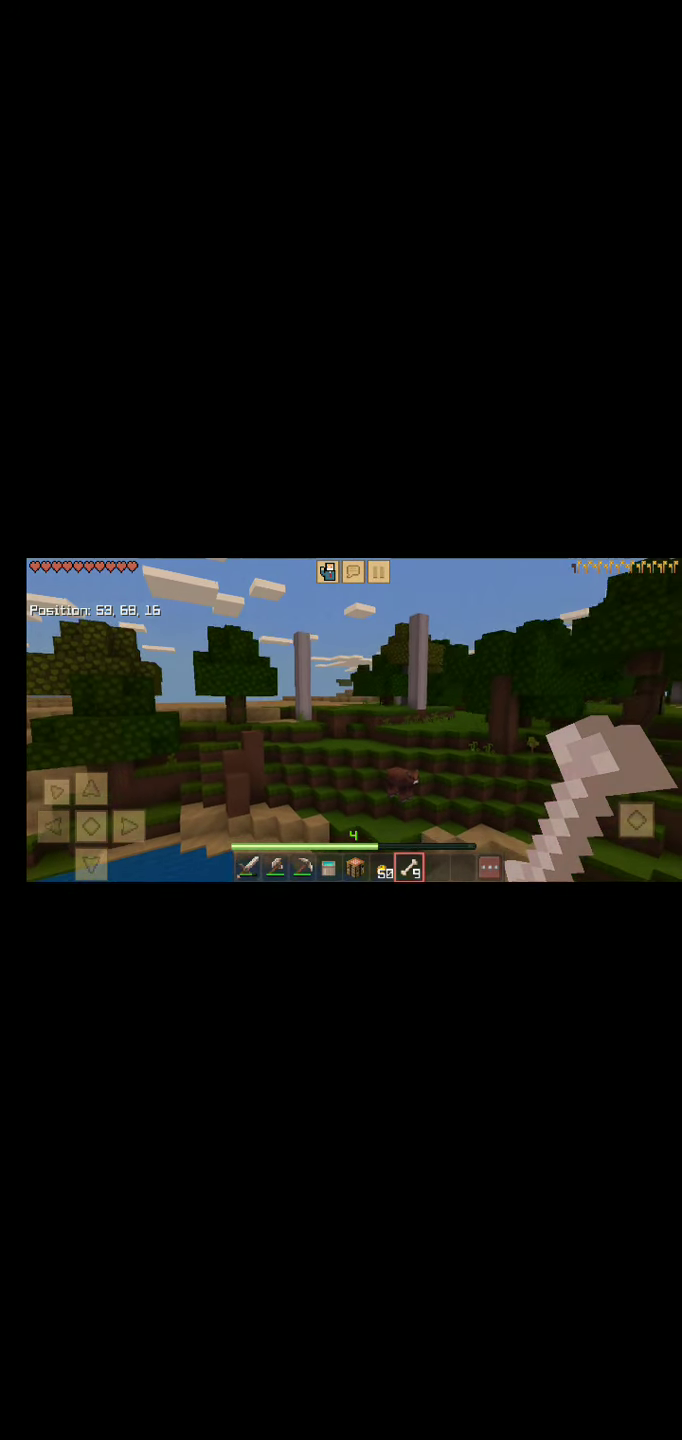